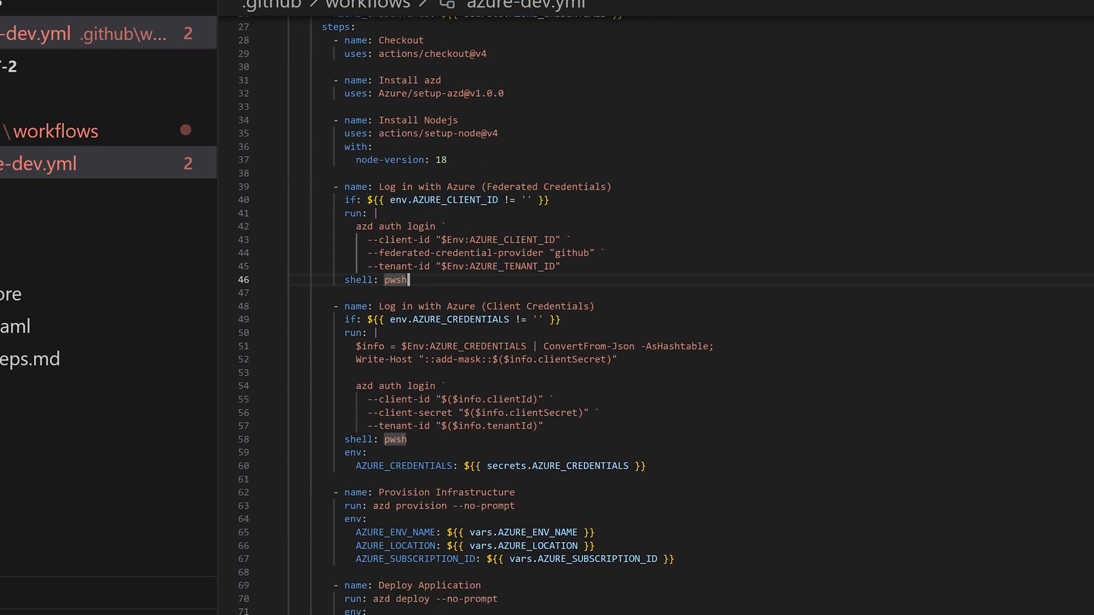
- Scroll through azure-dev.yml to the Azure login and deploy steps
scroll("down", 3)
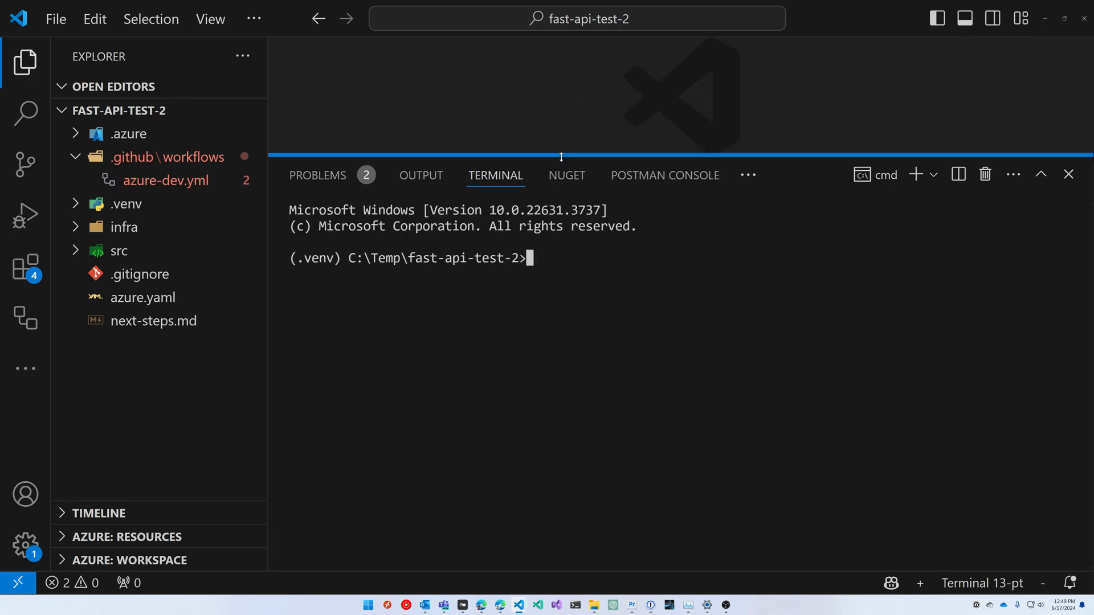
- Run azd pipeline config, initialize Git, and create a new private GitHub repository
type("azd pipeline config")
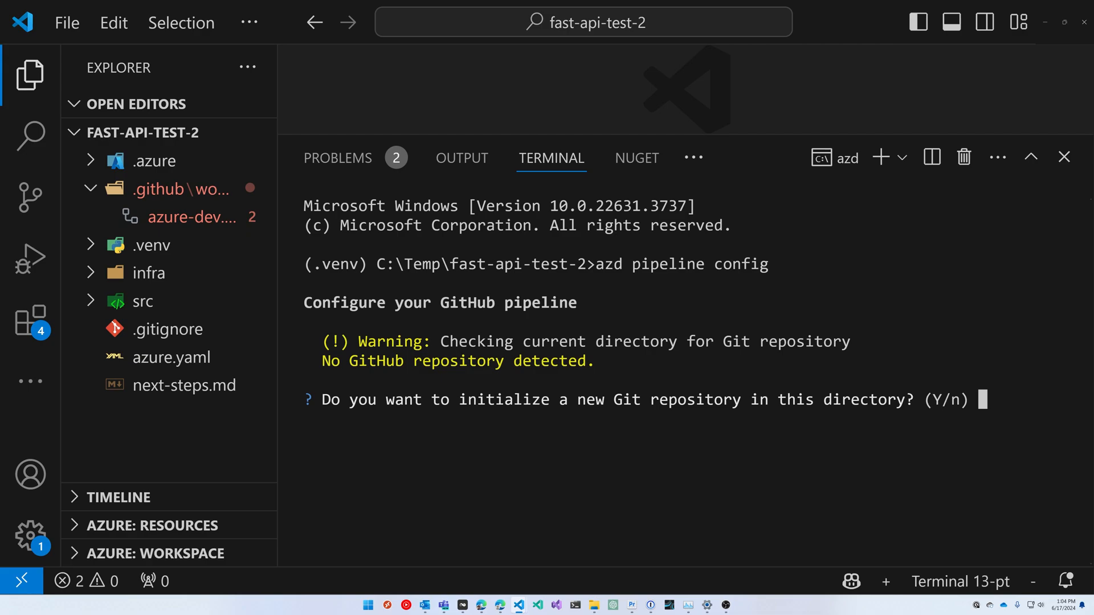
type("Y")
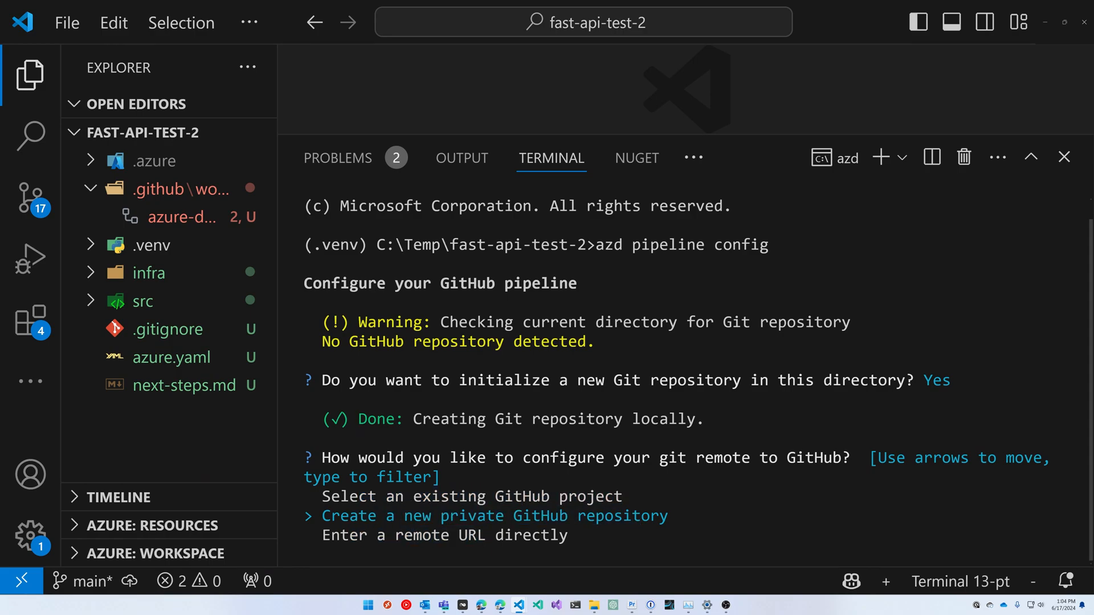
key("enter")
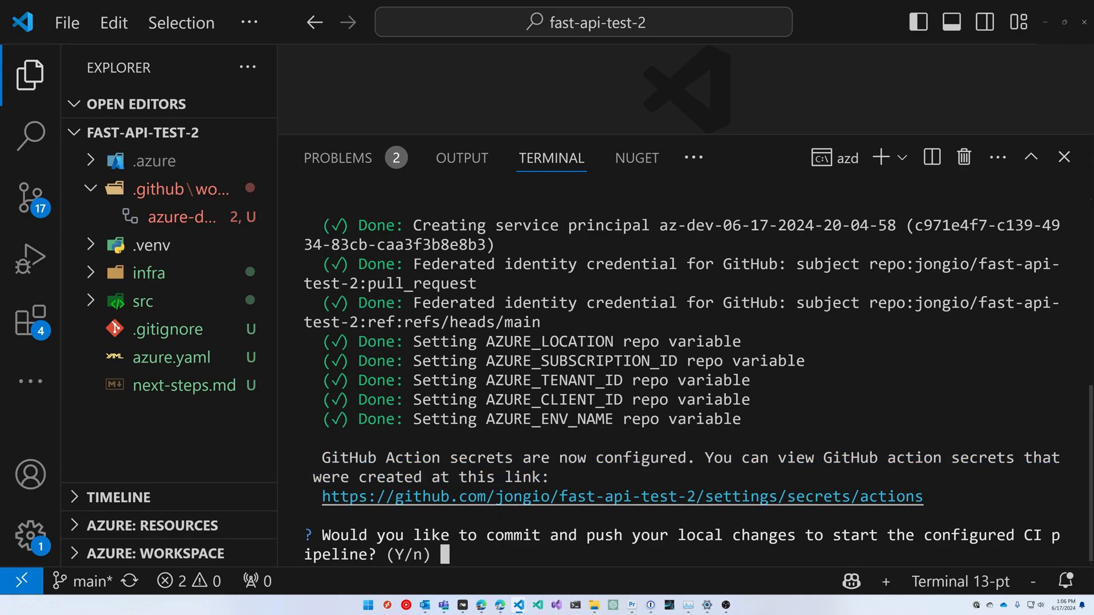
- Open the repository's Actions secrets page and switch to its Variables list
left_click(620, 496)
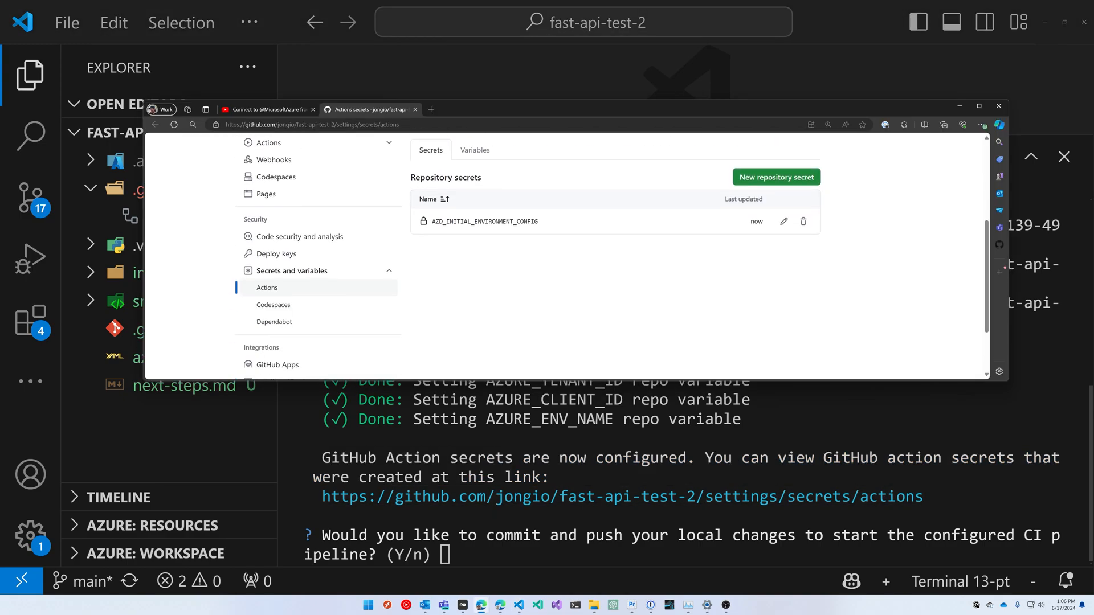
left_click(475, 320)
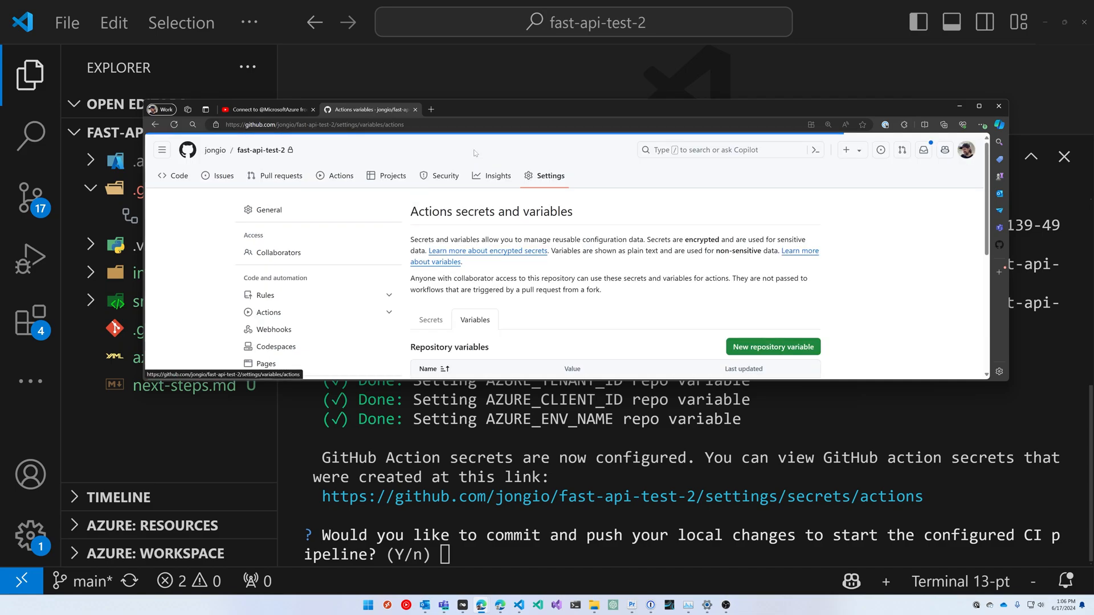
scroll("down", 3)
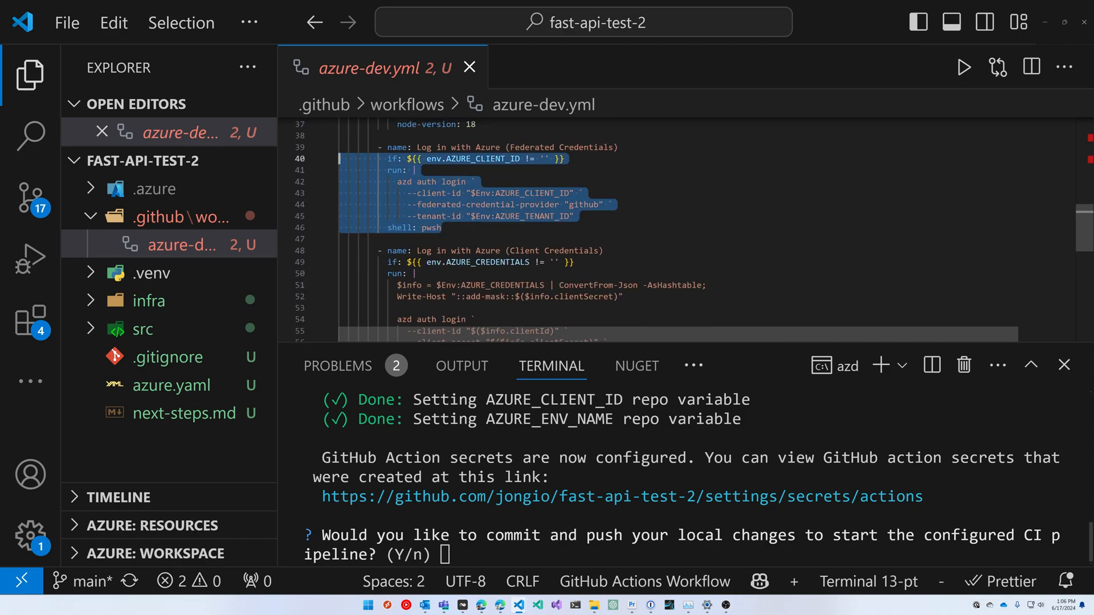
- Close azure-dev.yml and answer Yes to commit and push the changes
left_click(468, 68)
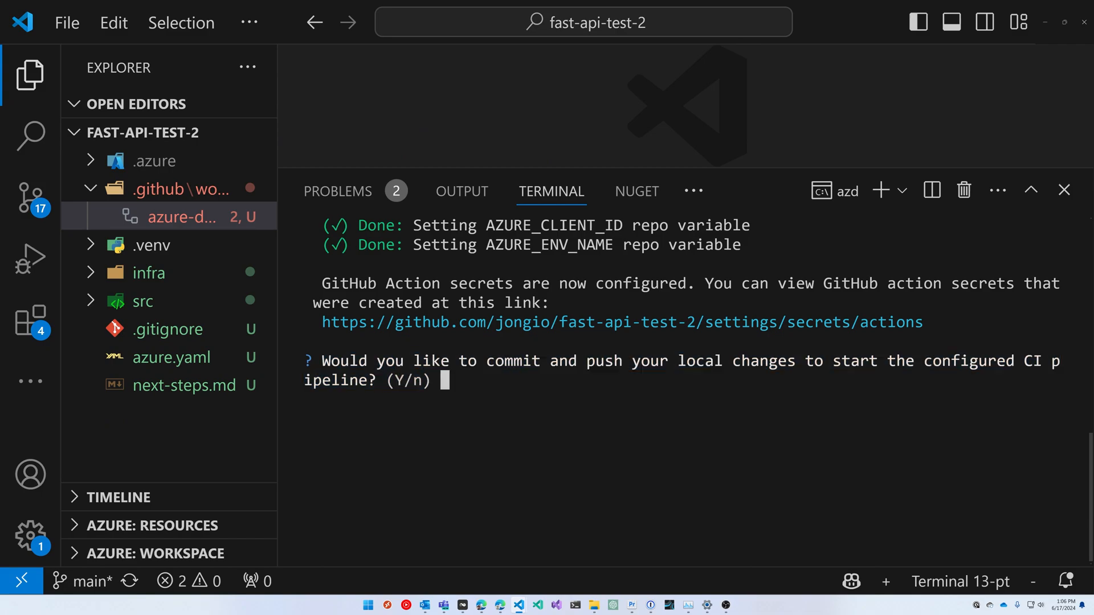
type("Yes")
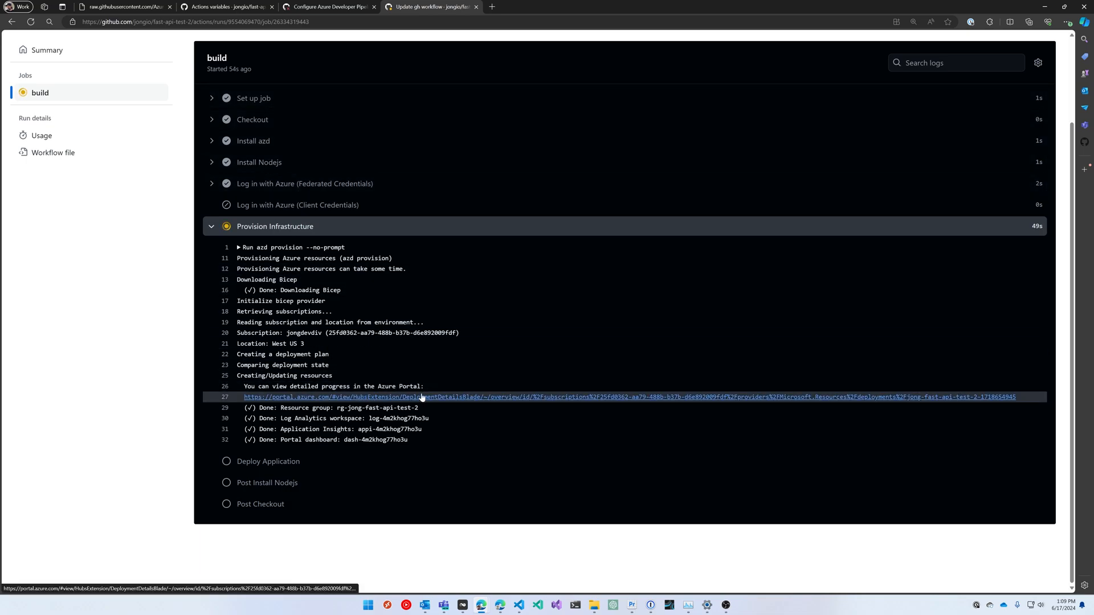
- Open the deployment progress in the Azure Portal from the build log
left_click(422, 398)
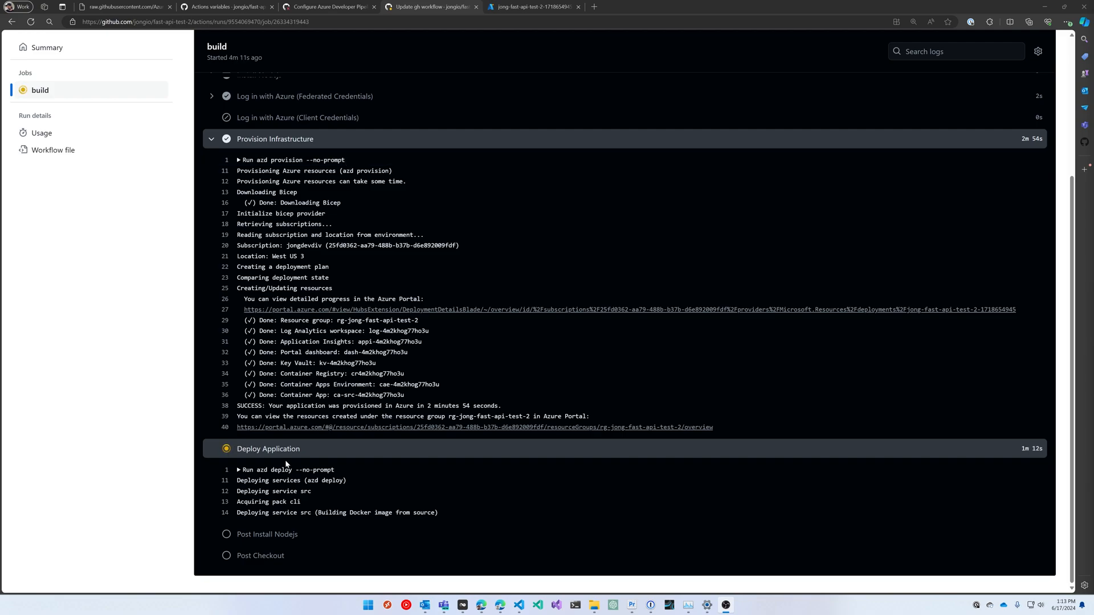
mouse_move(537, 519)
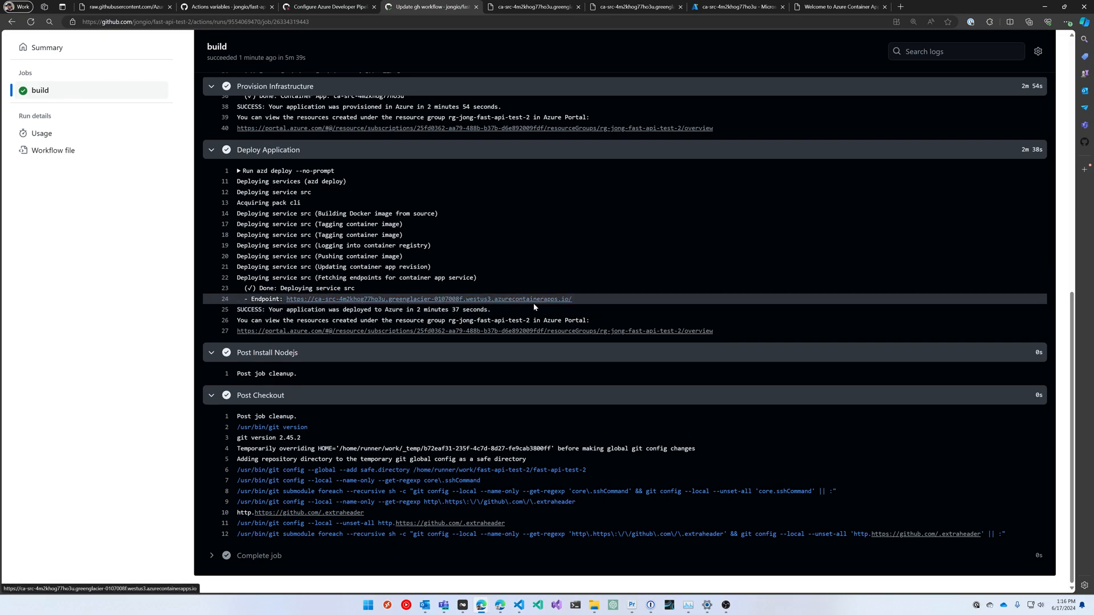
- Open the deployed app's endpoint to see Hello World, then return to VS Code
left_click(532, 6)
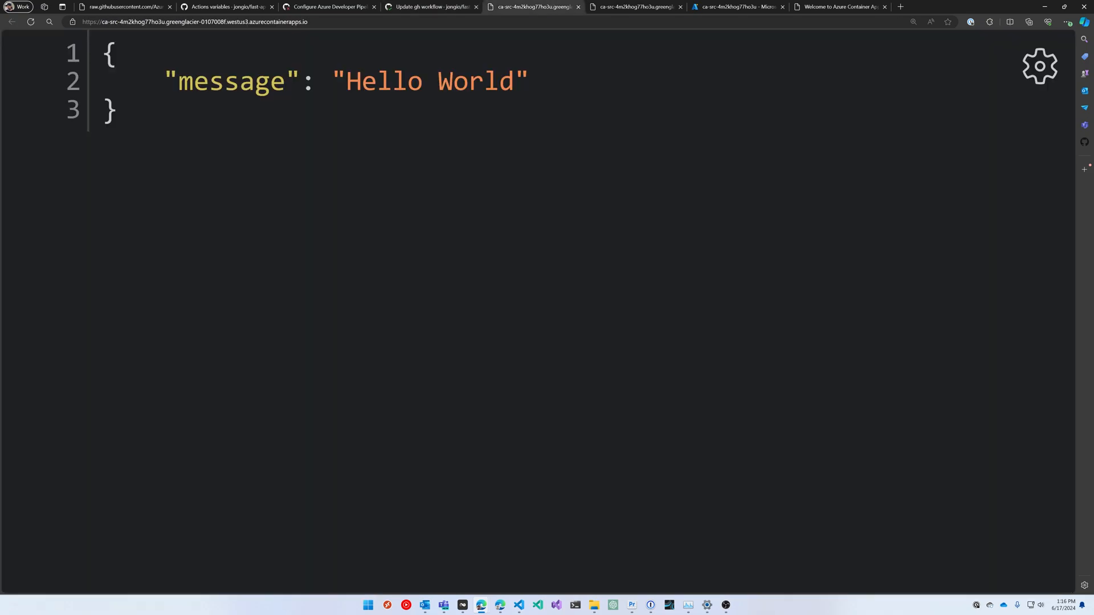
mouse_move(498, 259)
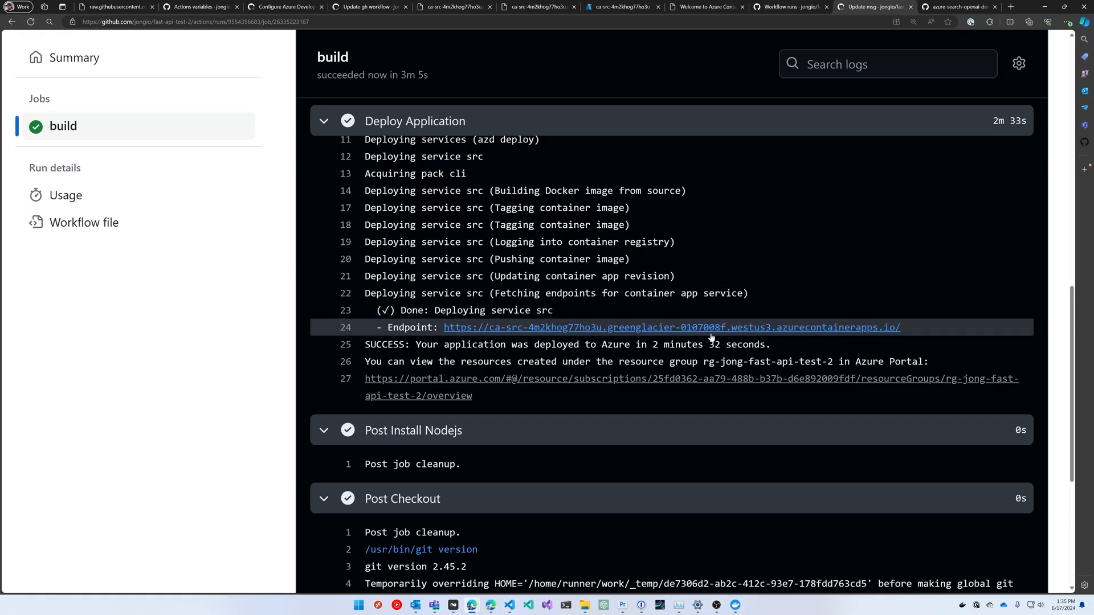
left_click(670, 327)
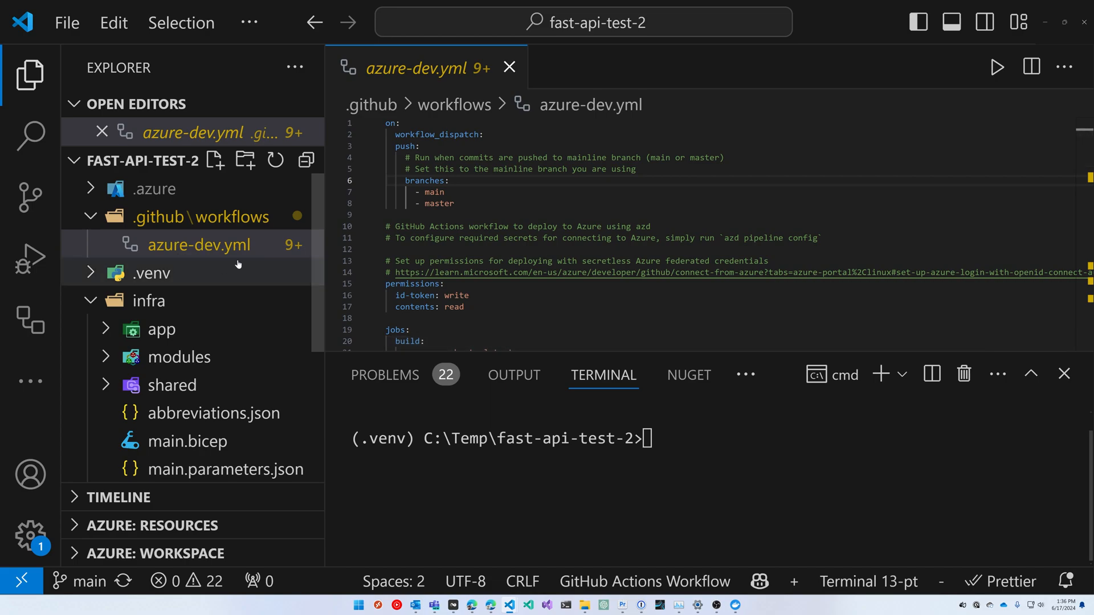
- Review azure-dev.yml, then enter 'azd pipeline config' in the terminal without running it
scroll("down", 3)
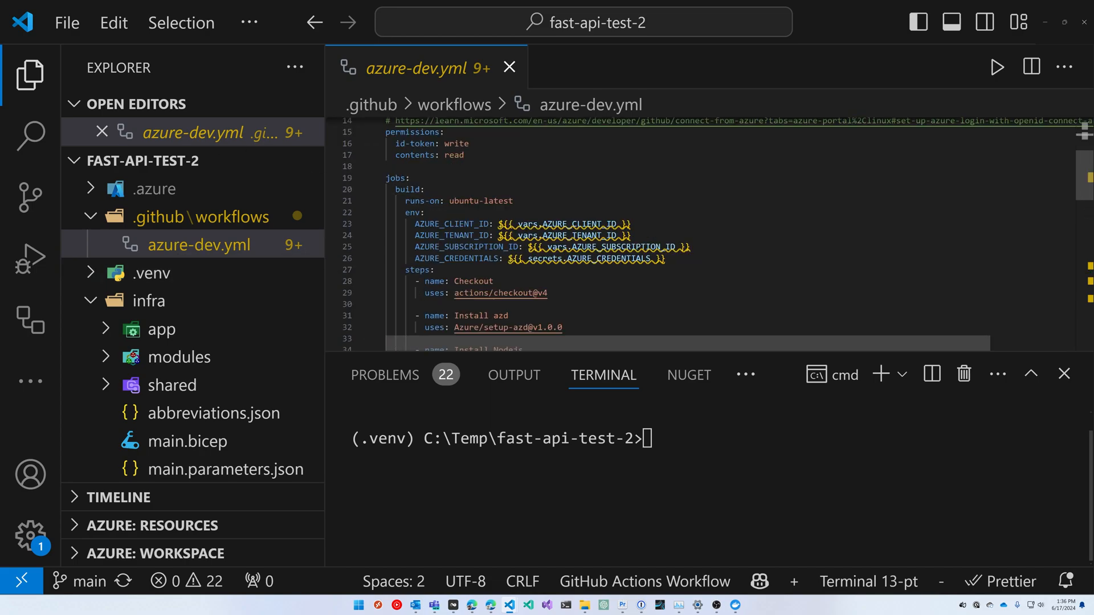
scroll("down", 3)
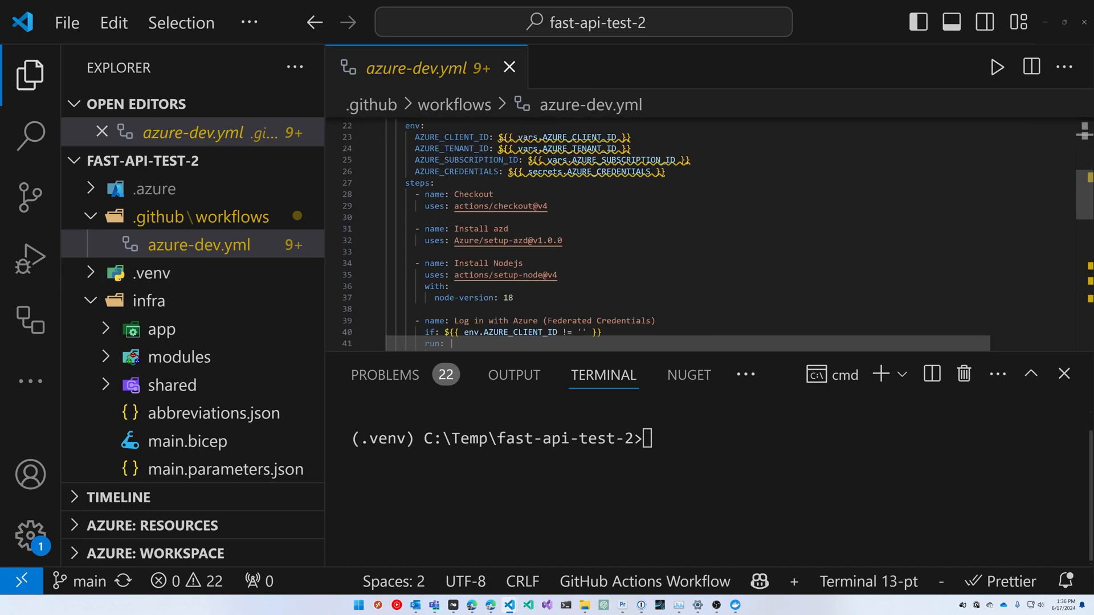
scroll("down", 3)
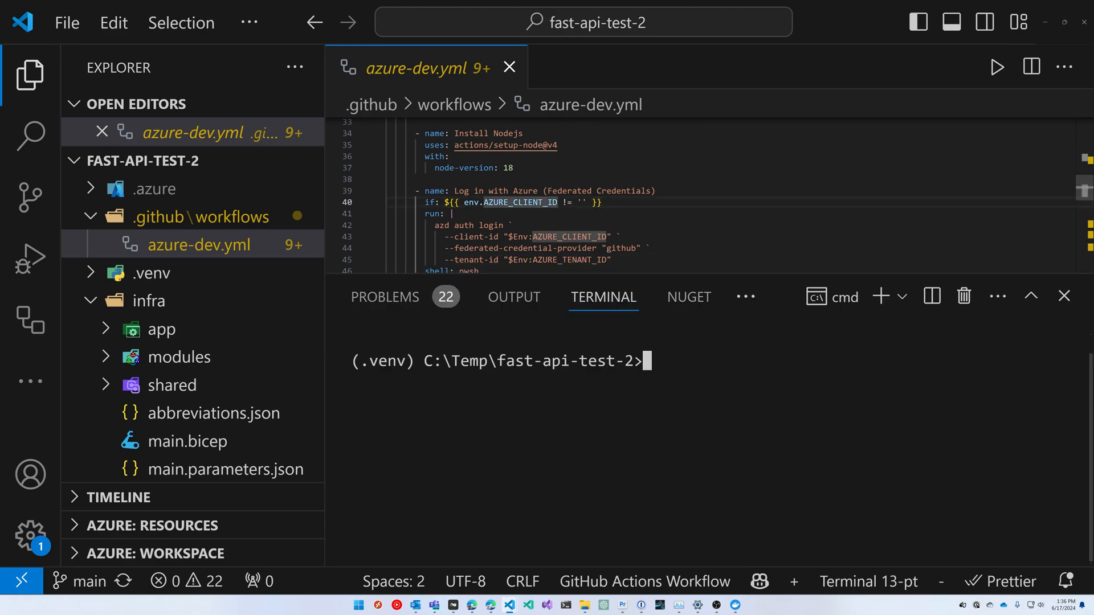
type("azd pipeline")
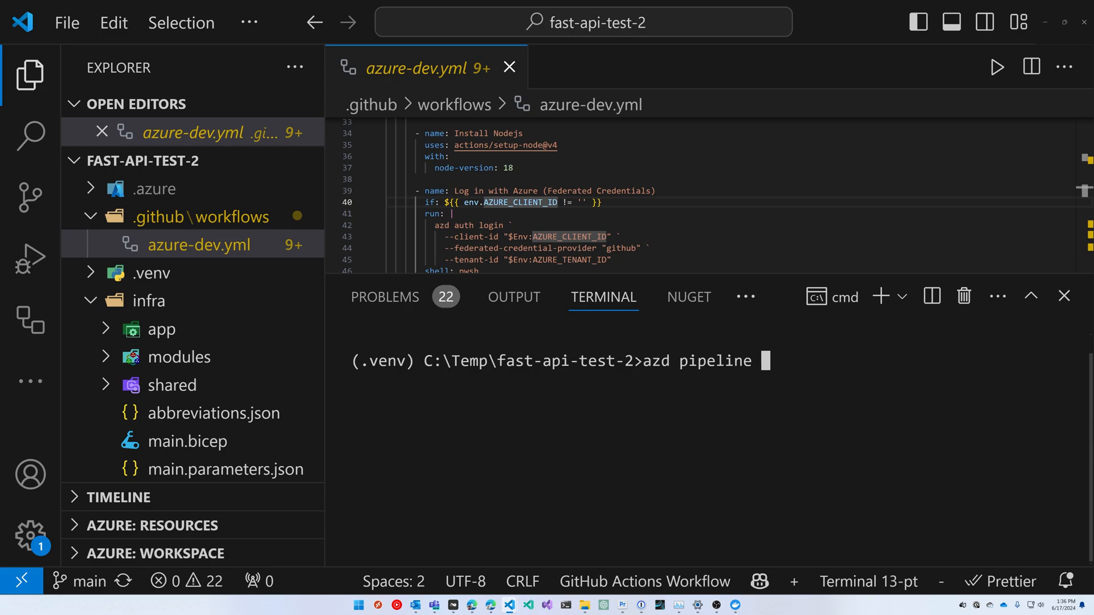
type("config")
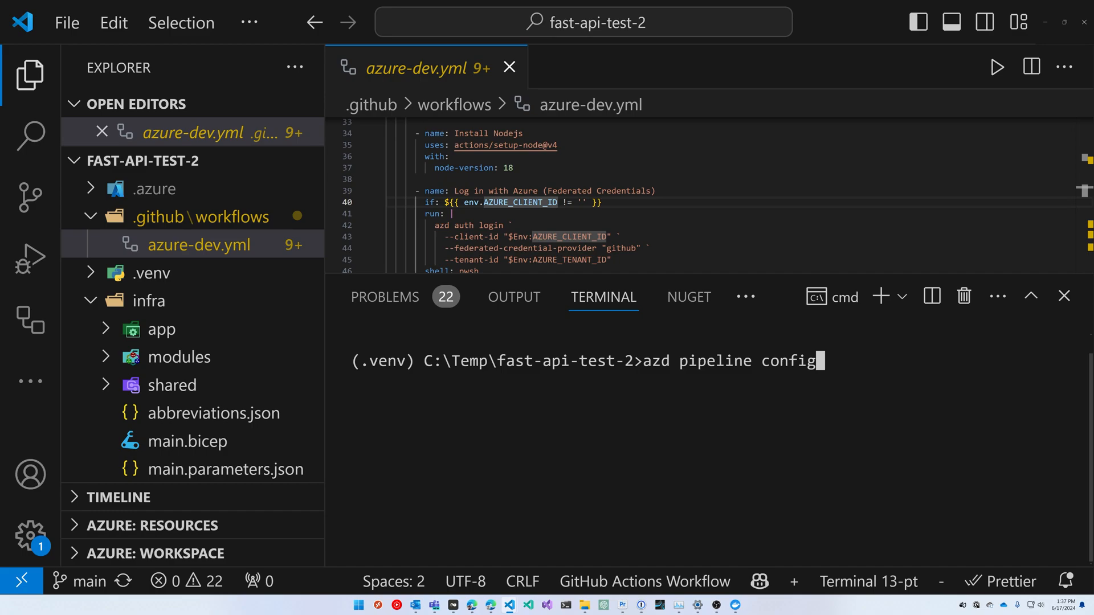
mouse_move(810, 40)
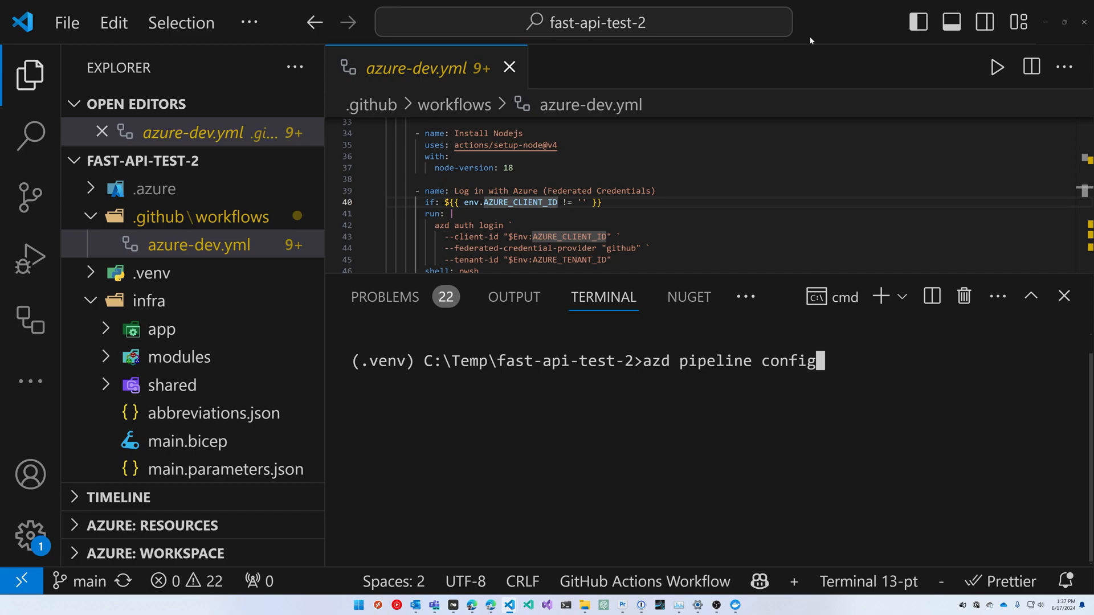